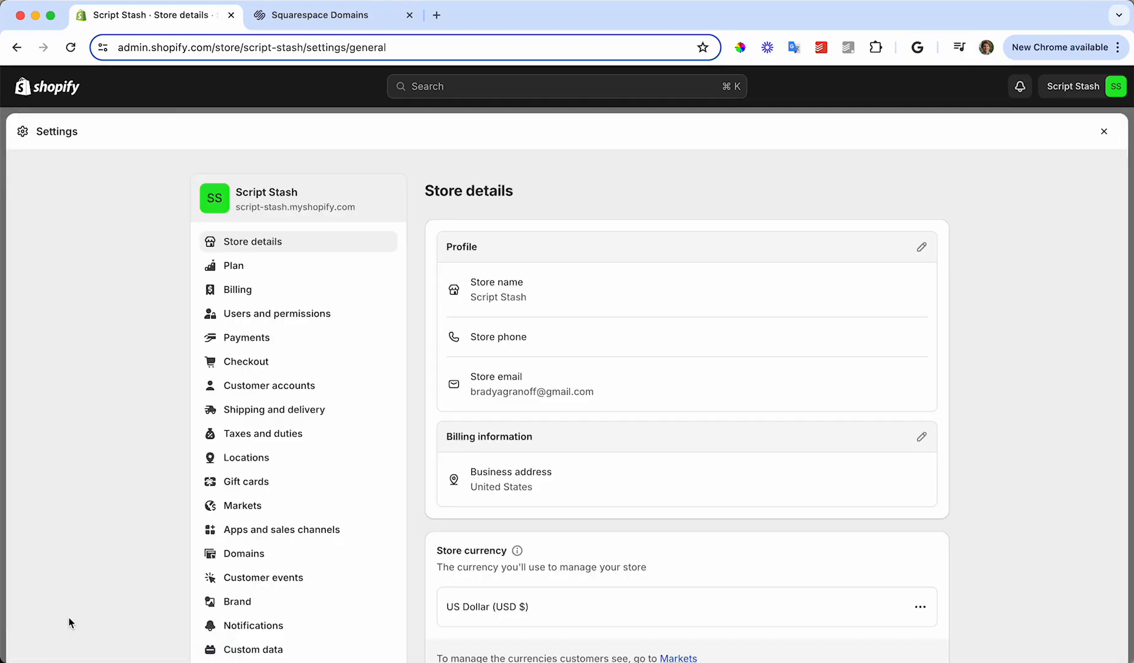
mouse_move(152, 164)
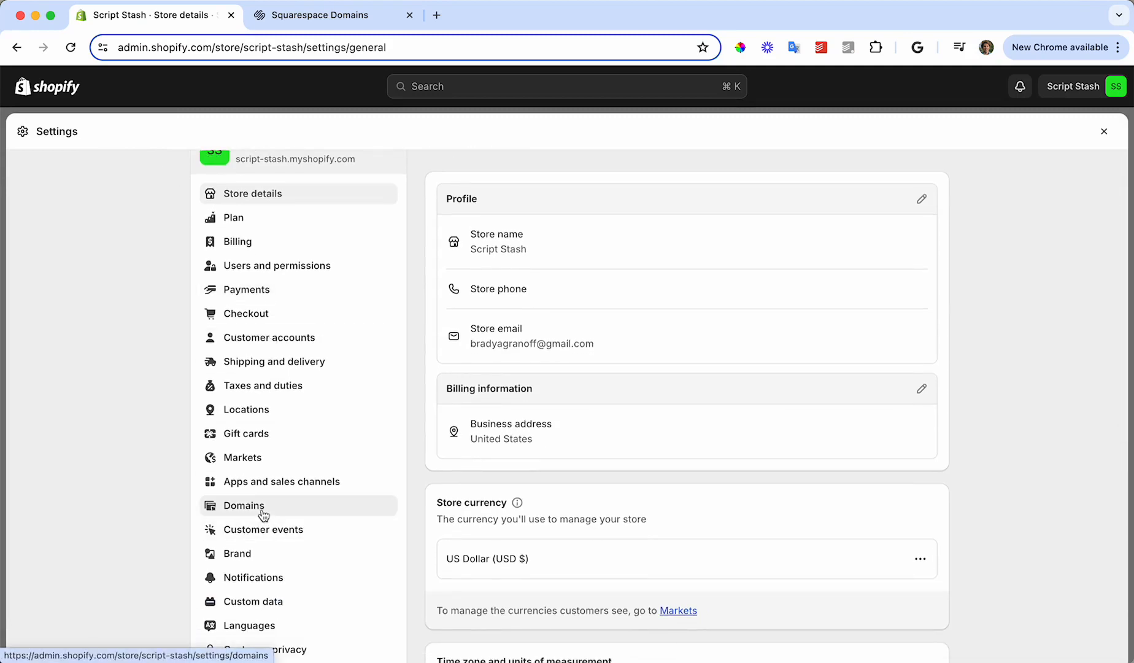
Start the Connect existing domain flow from the Script Stash domain settings.
click(245, 505)
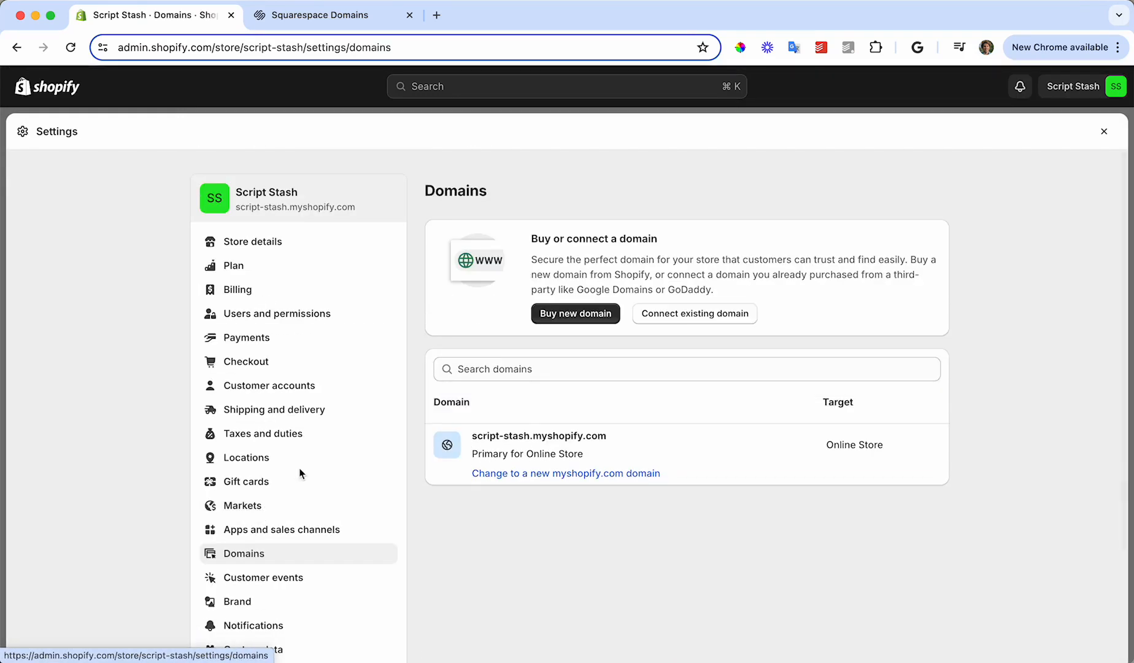
click(693, 313)
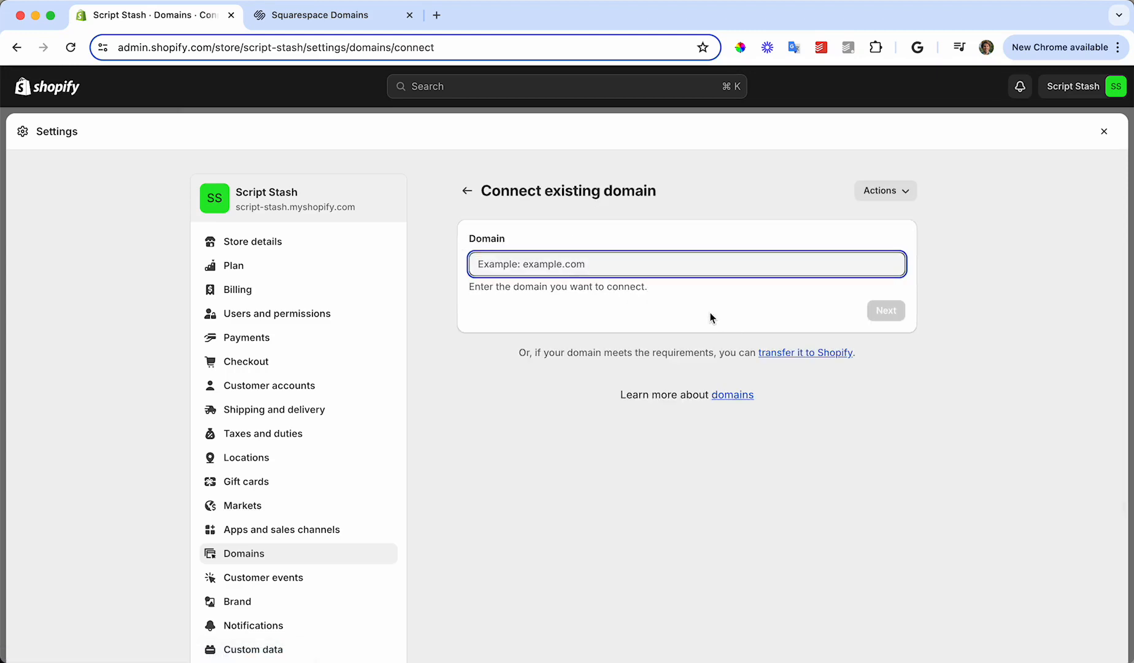
Switch to the Squarespace Domains account and bring up the scriptstash.com overview.
click(326, 15)
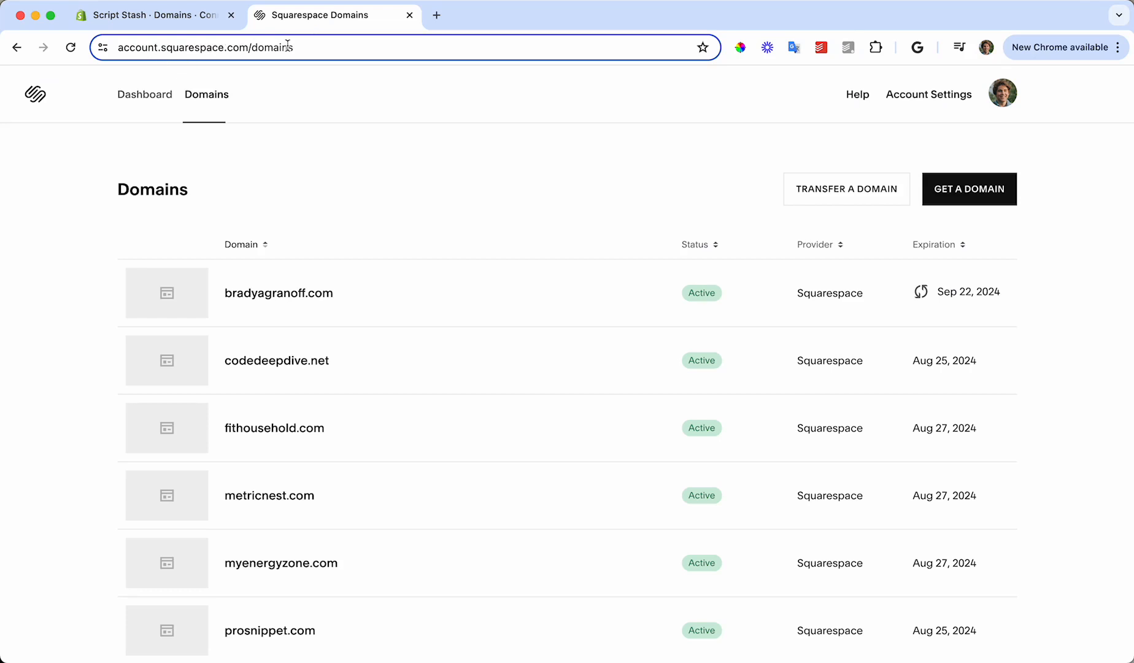
scroll(down, 3)
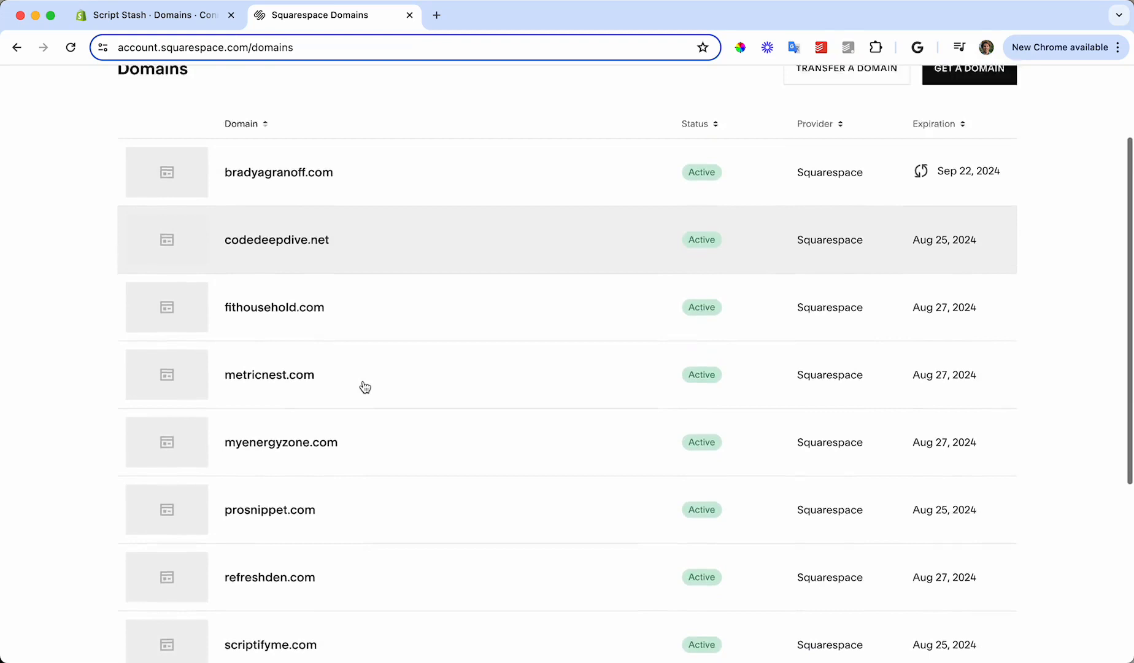
scroll(down, 3)
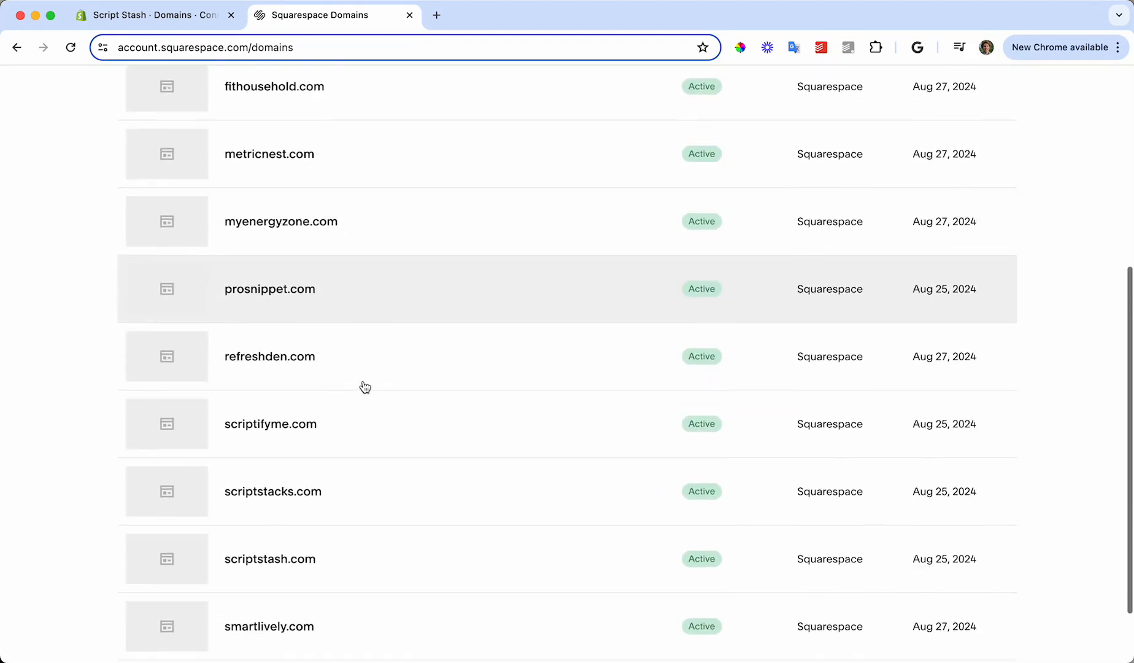
click(270, 559)
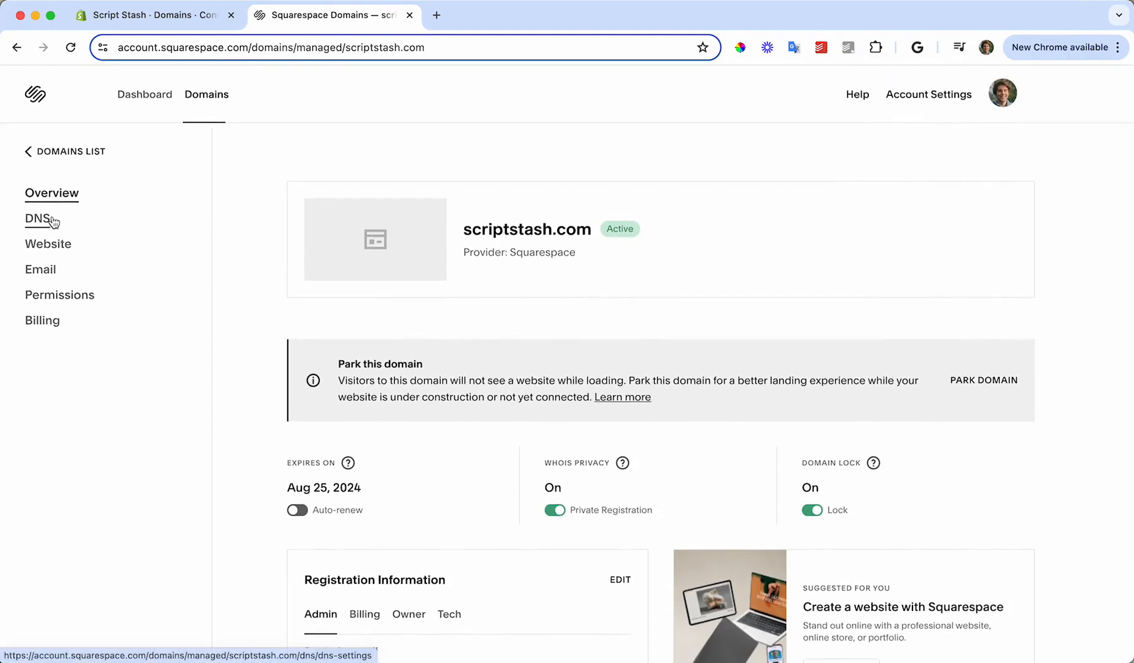
Delete the old googlehosted CNAME record from scriptstash.com's DNS settings.
click(37, 219)
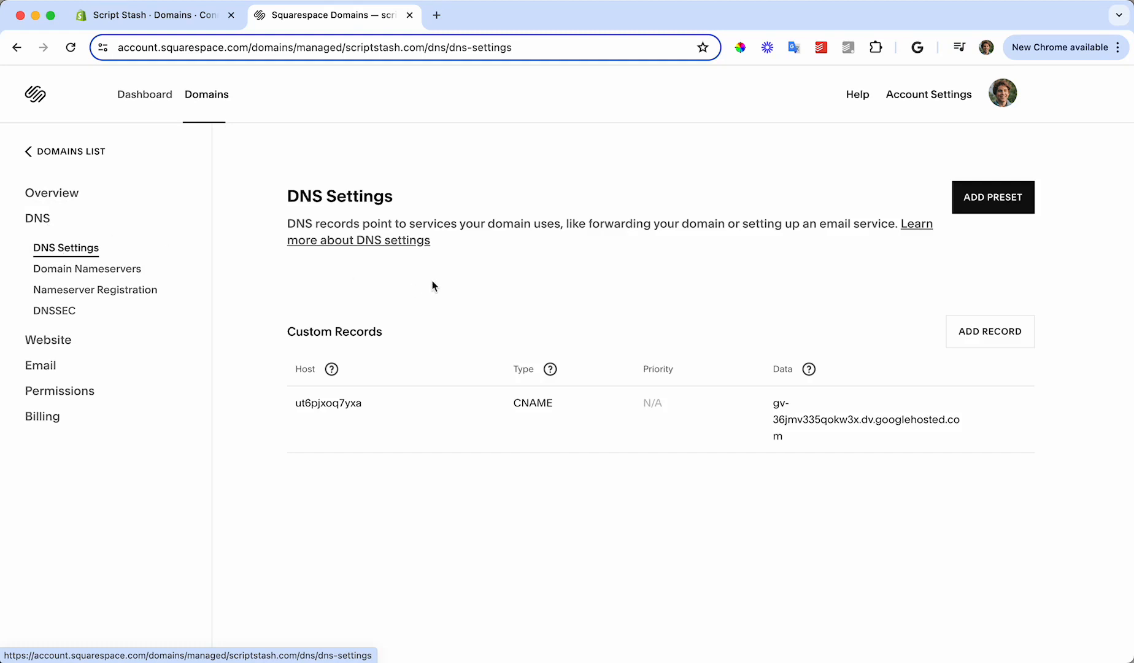
mouse_move(1010, 444)
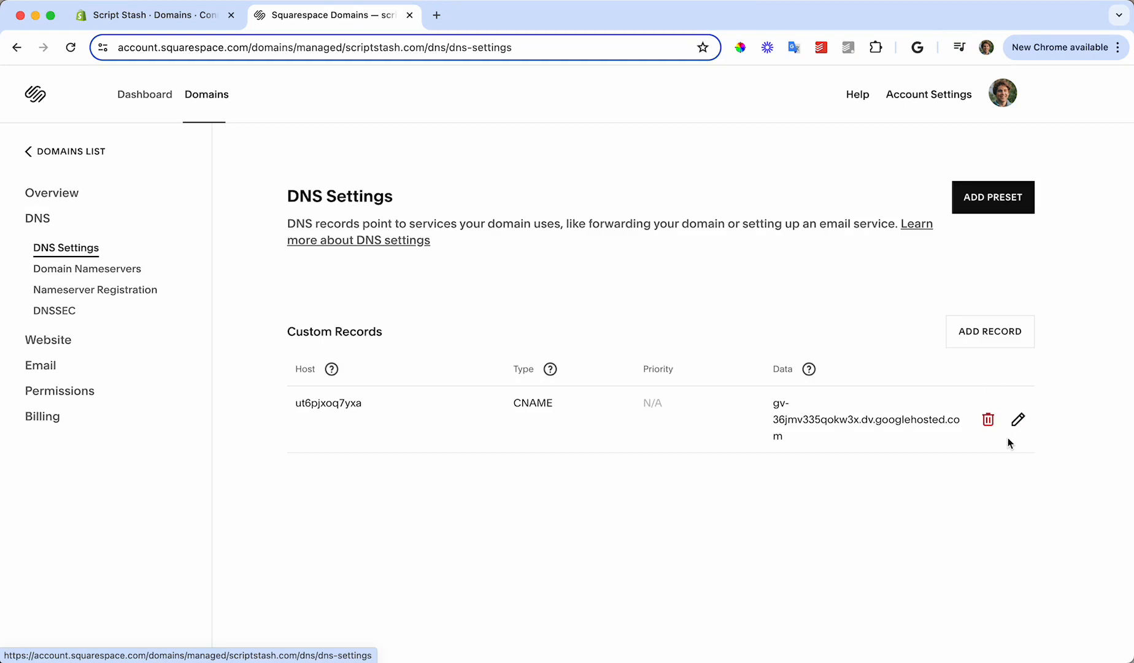
click(987, 419)
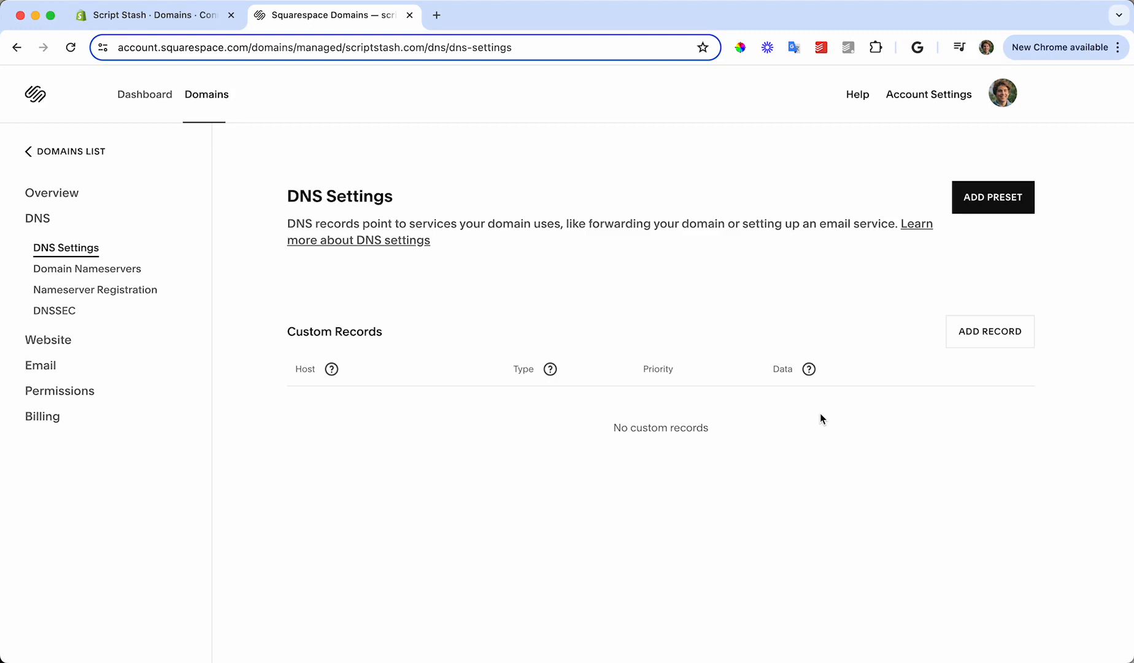
Save a new A record with host @ and data 23.227.38.65.
click(990, 331)
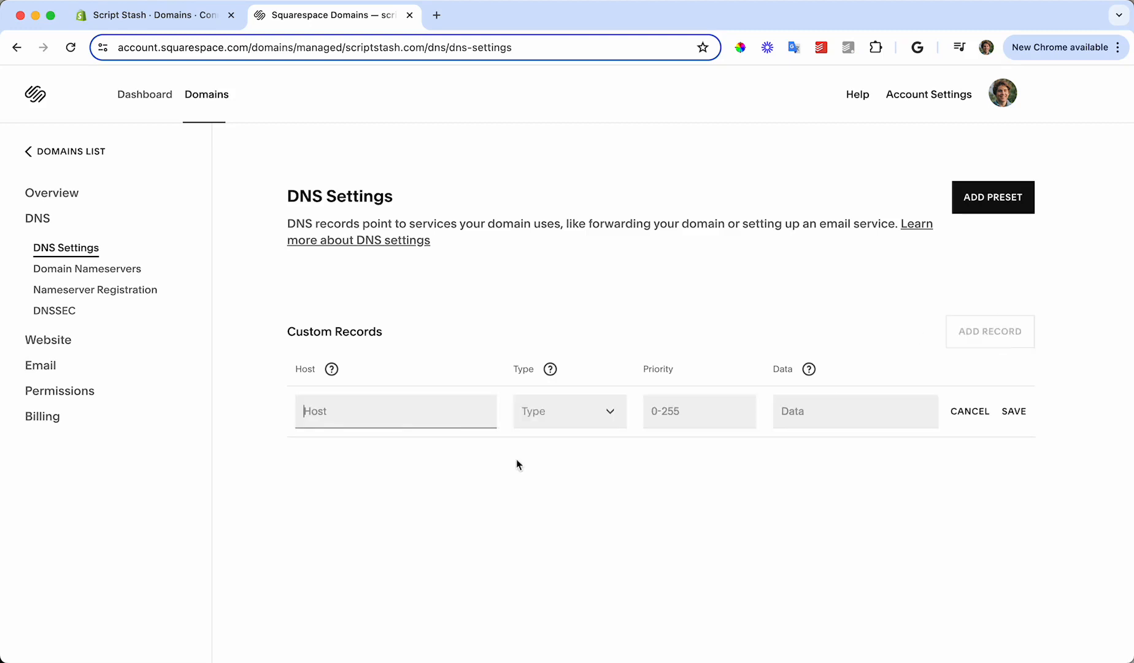
text(@)
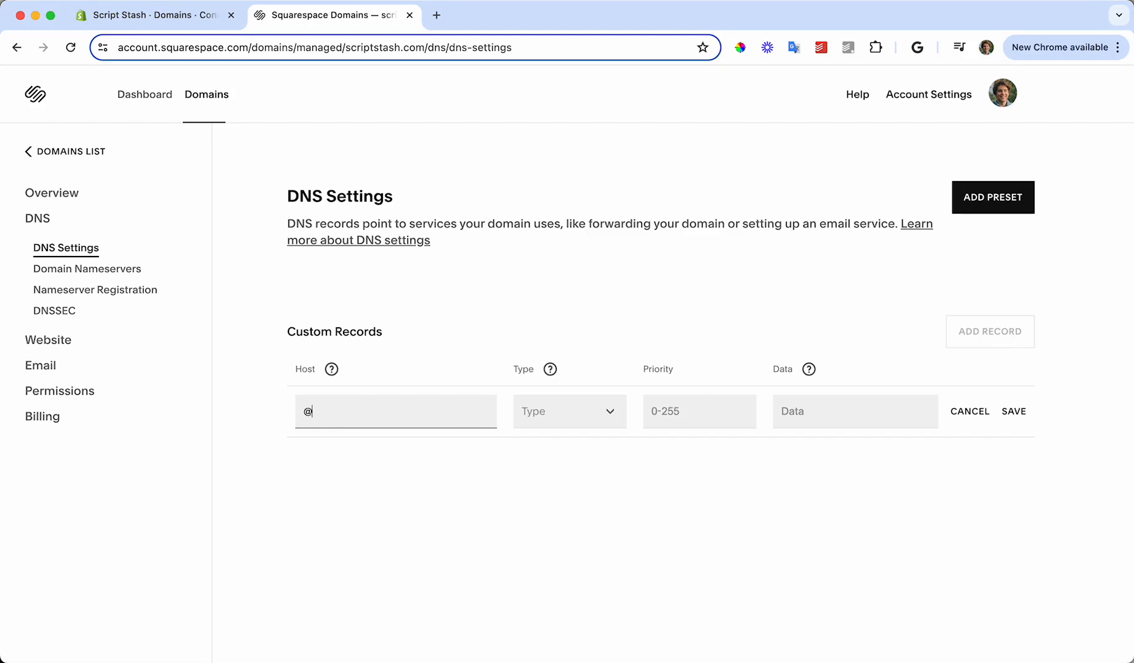
click(569, 412)
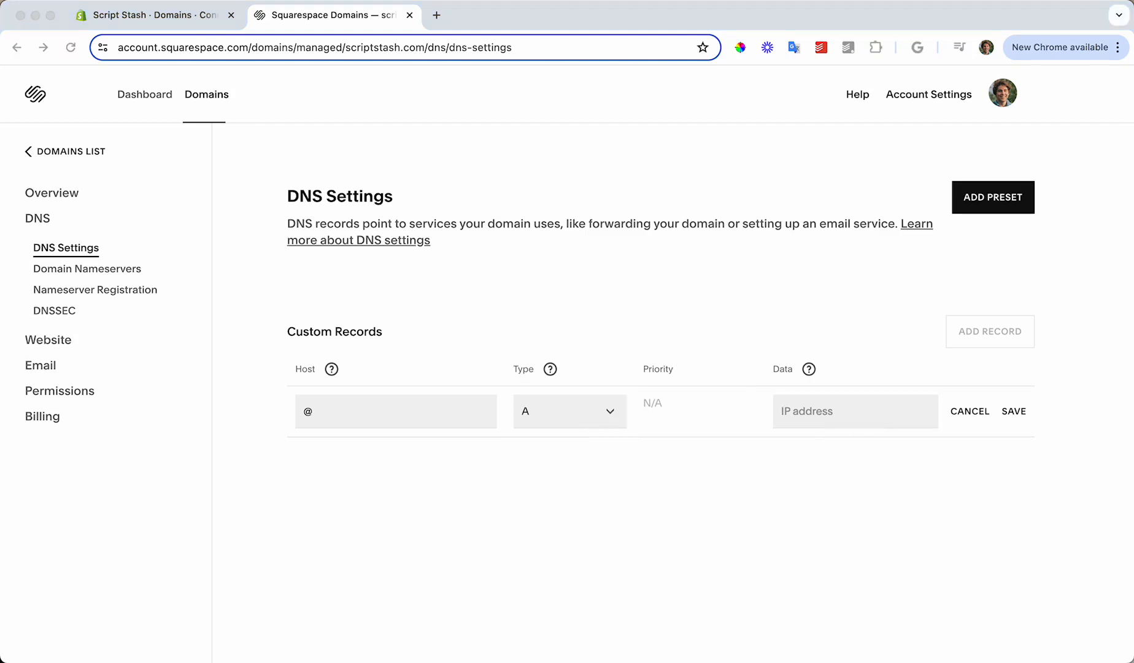
mouse_move(839, 440)
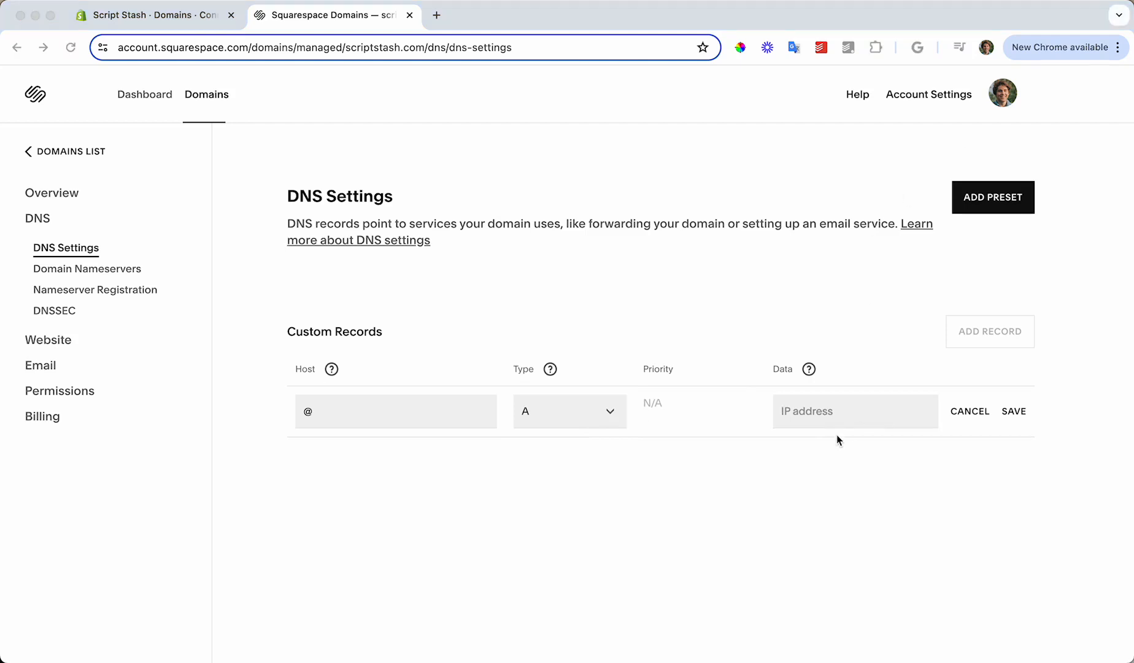
text(23.227.38.65)
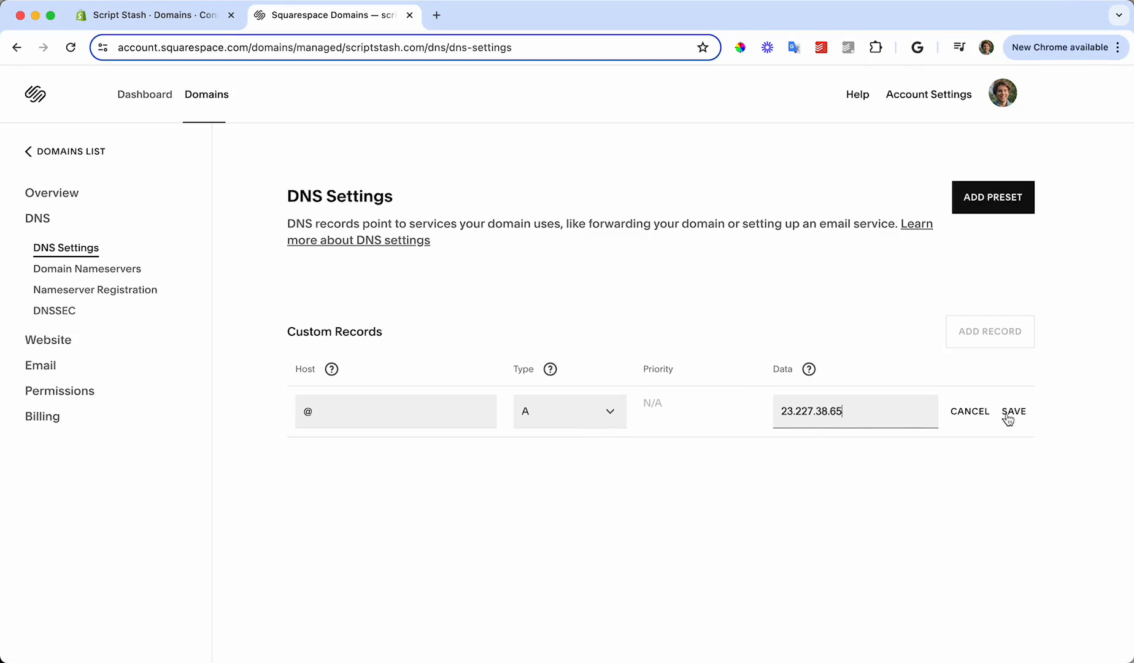
click(1014, 411)
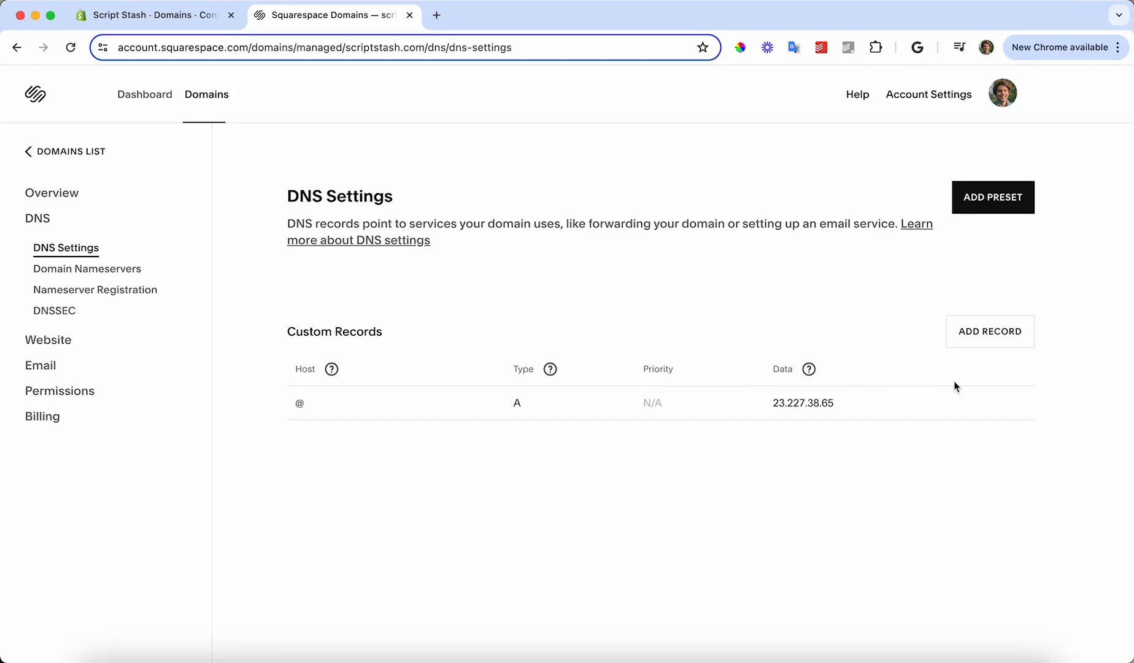
Save a new AAAA record with host @ and data 2620:0127:f00f:e::.
click(989, 331)
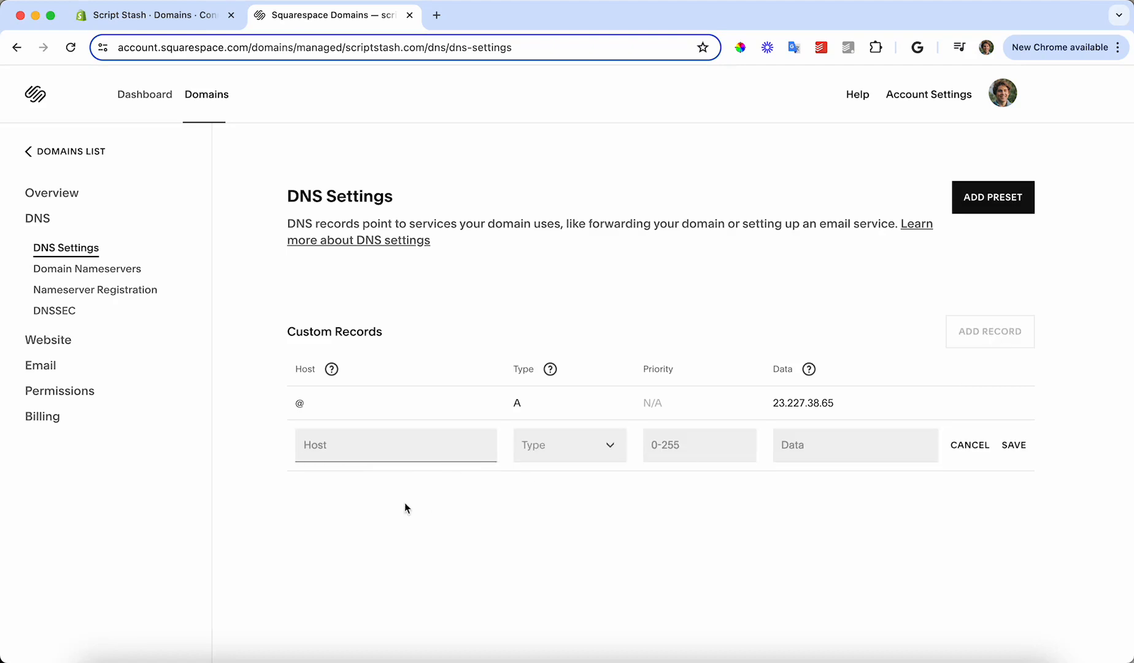
mouse_move(415, 471)
text(@)
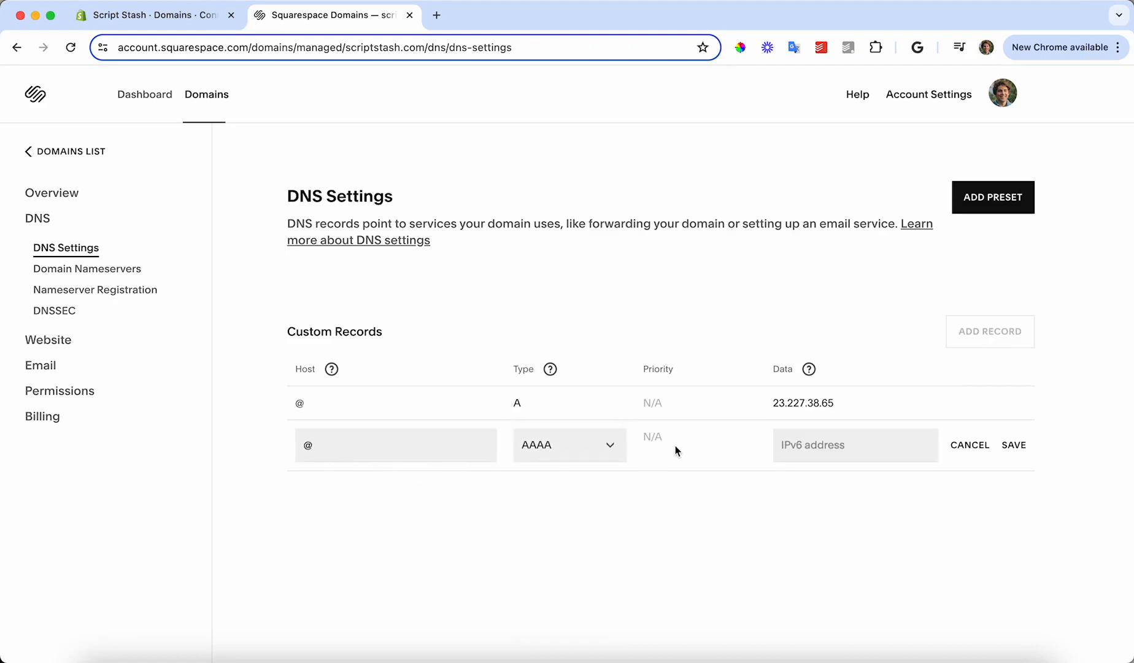
text(2620:0127:f00f:e::)
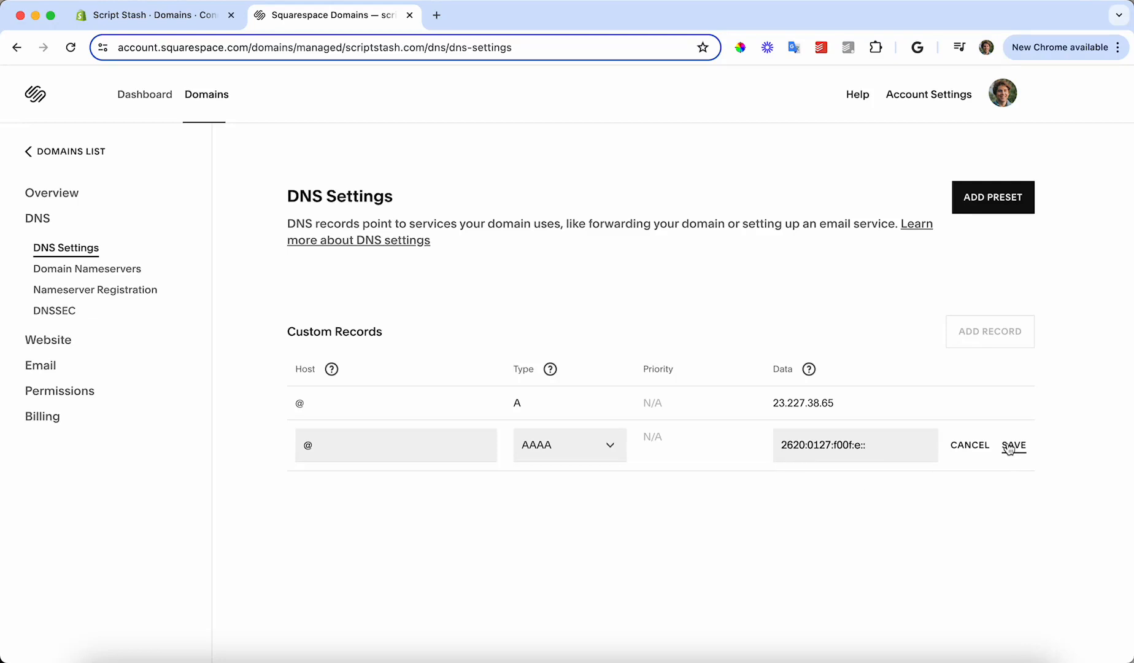
click(1014, 445)
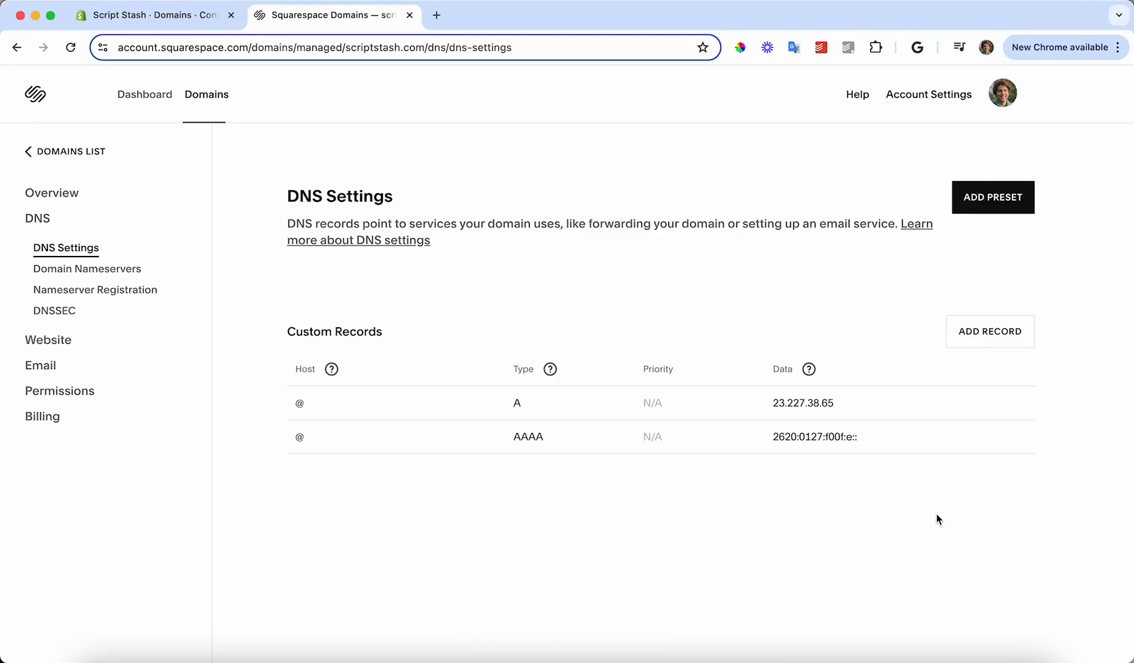
Save a new CNAME record with host www and data shops.myshopify.com.
click(990, 331)
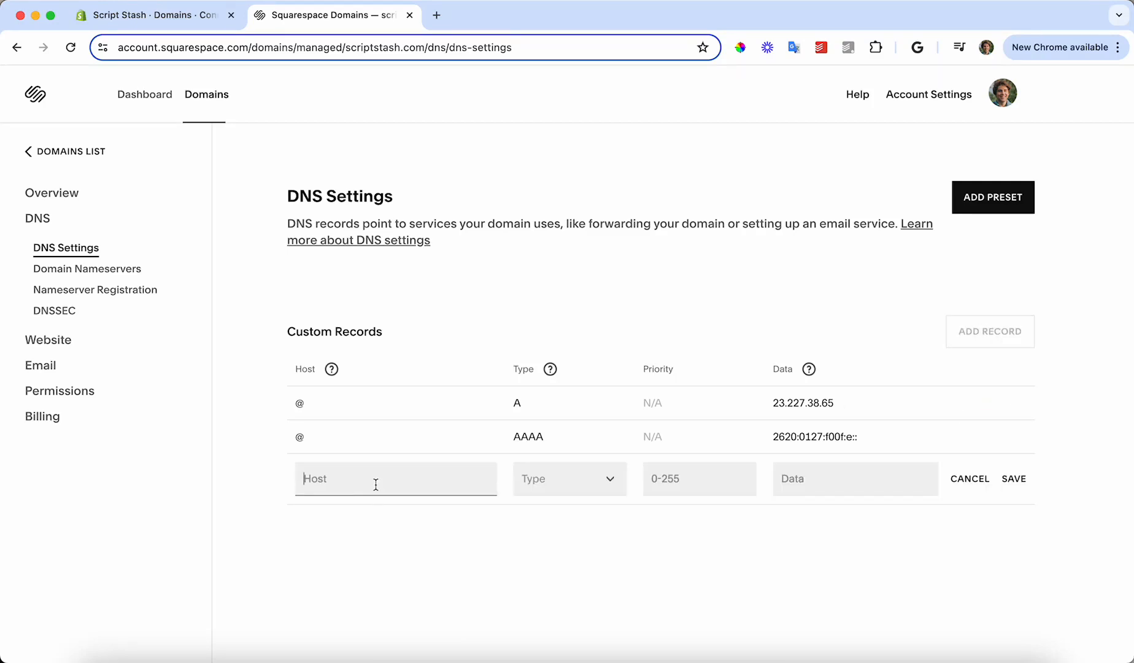
text(www)
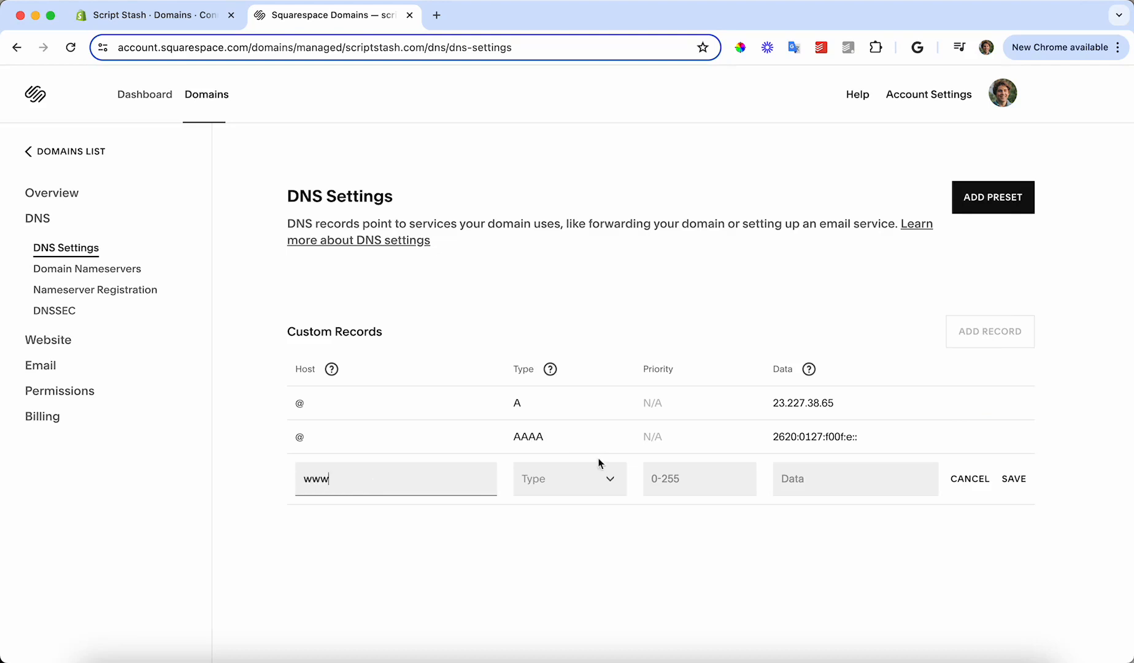
click(568, 479)
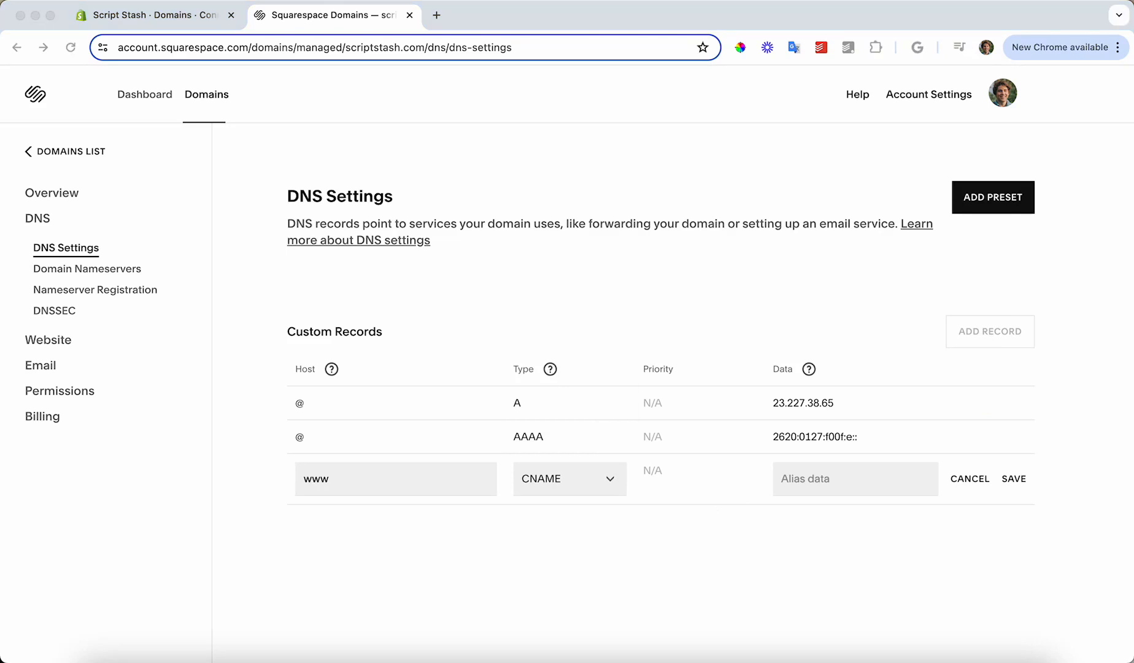
text(shops.myshopify.com.)
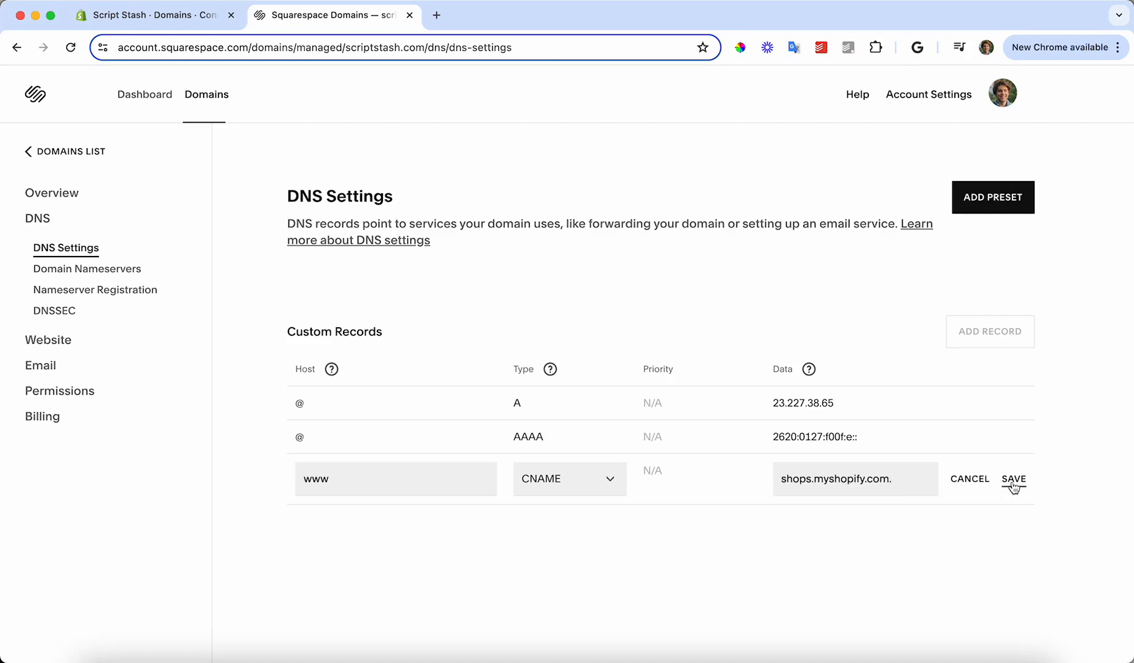
click(1014, 479)
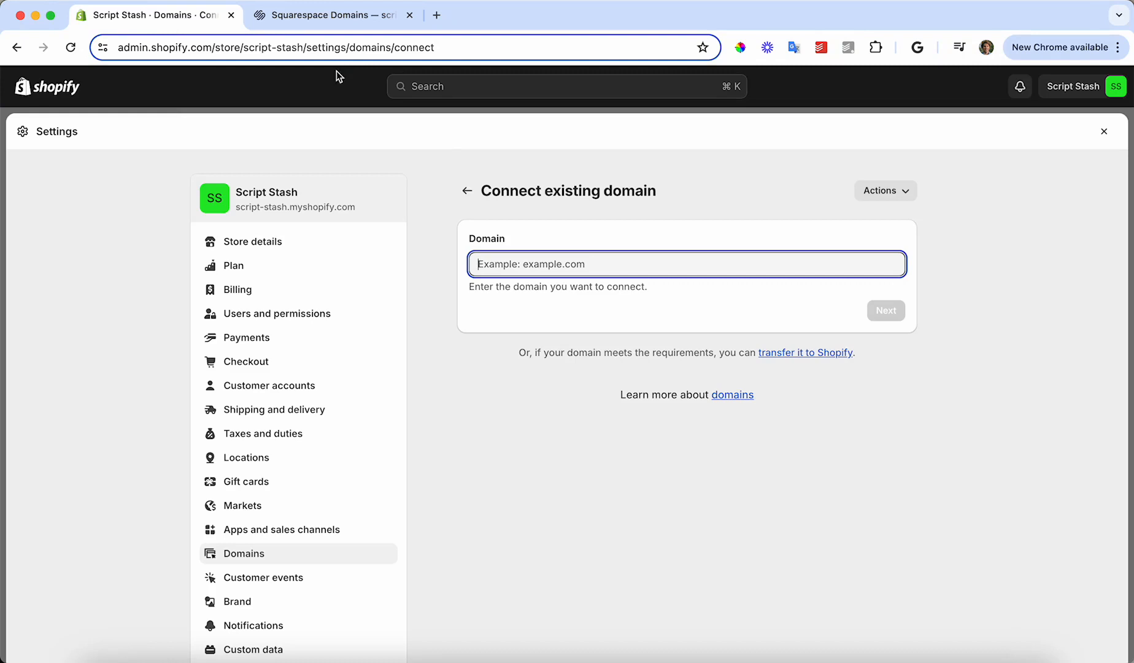
text(www)
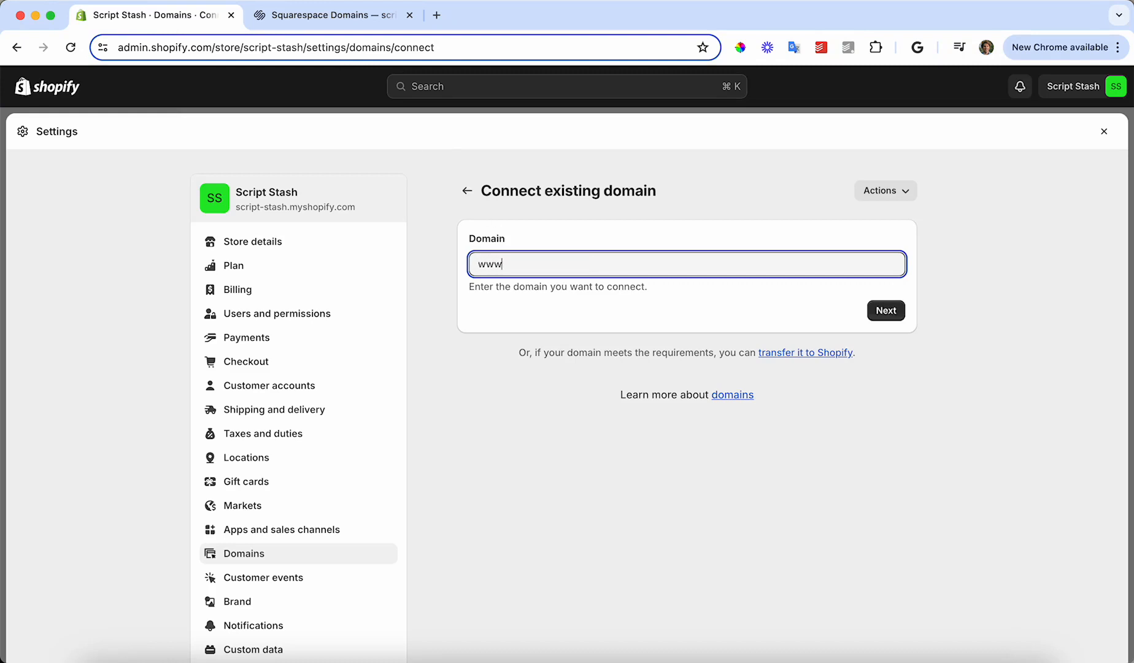
text(scriptstash.com)
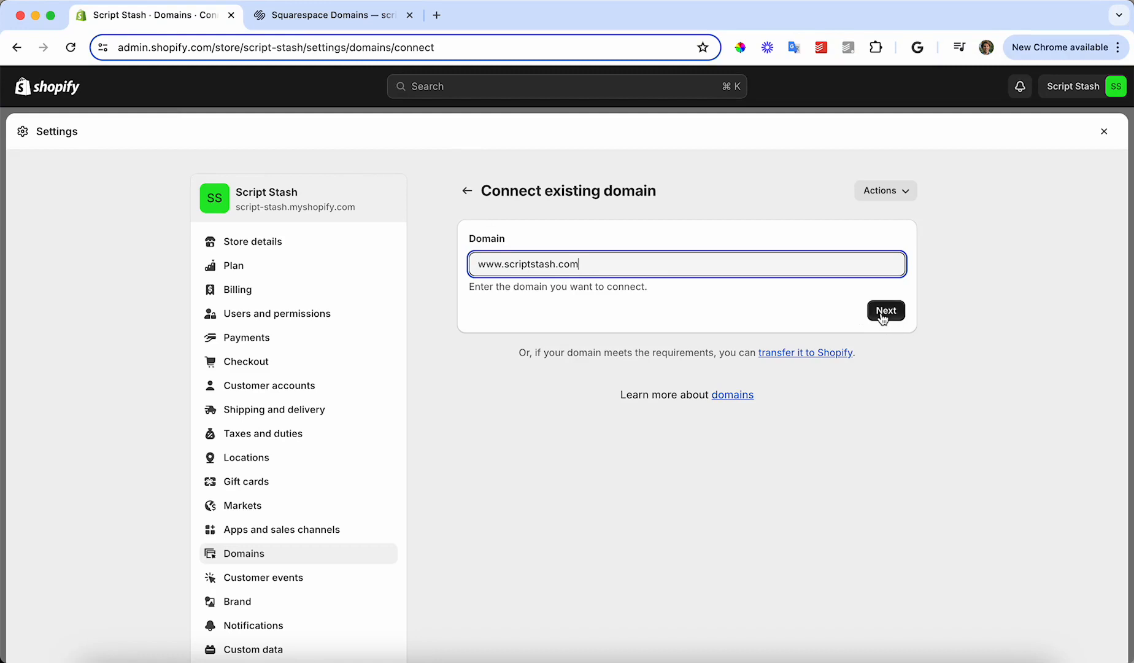
click(885, 310)
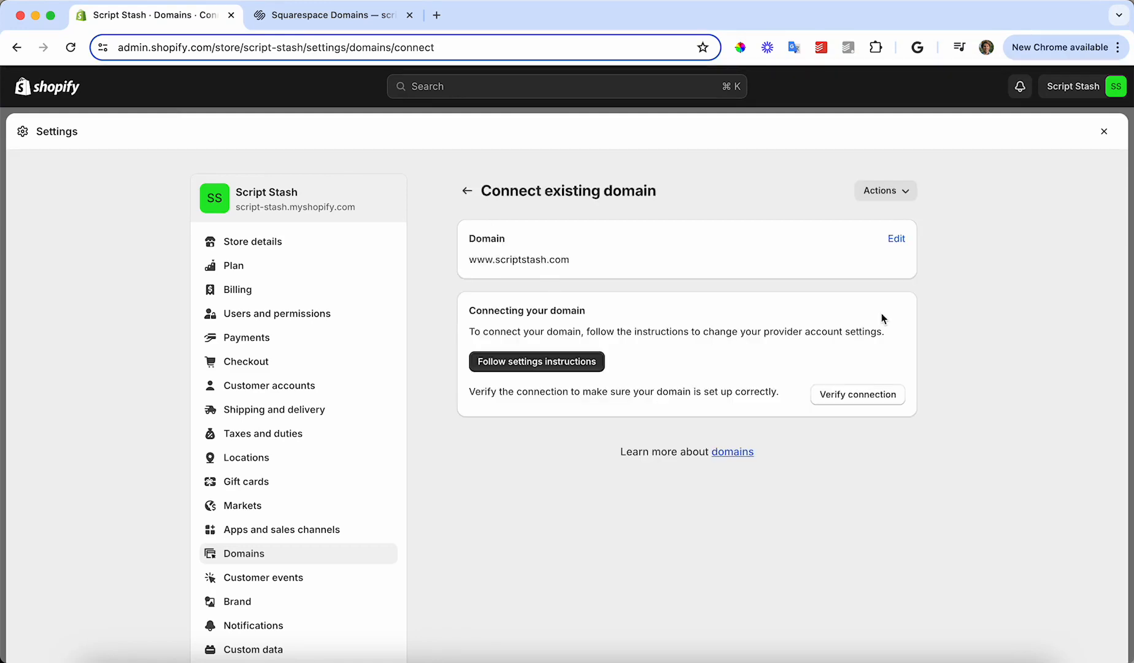
mouse_move(861, 405)
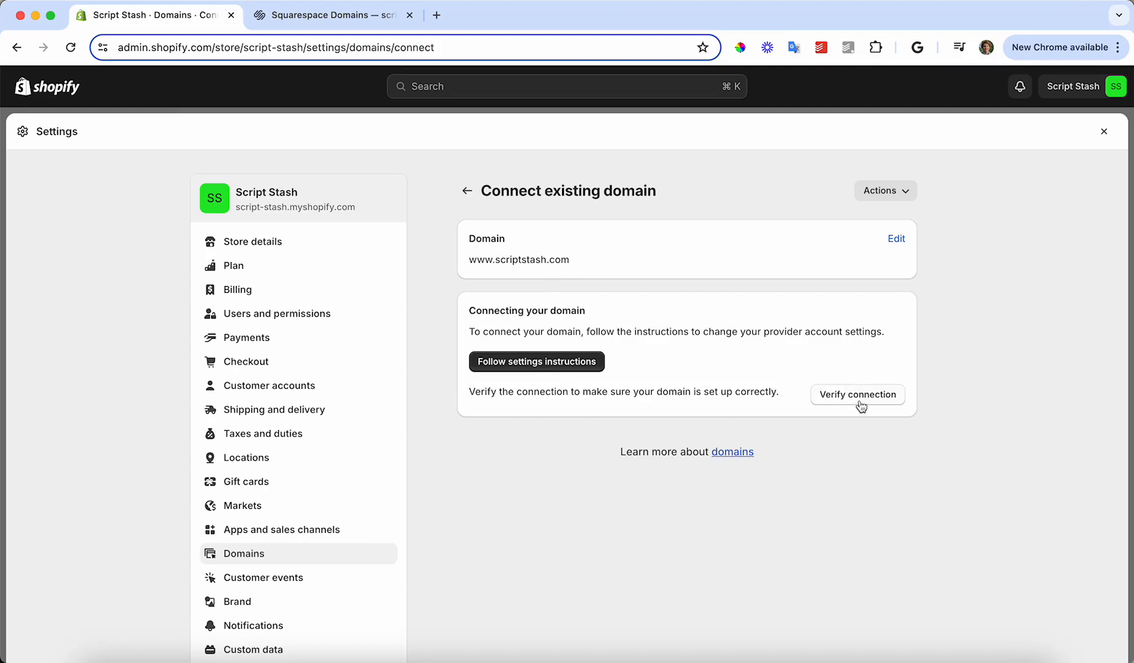
click(467, 191)
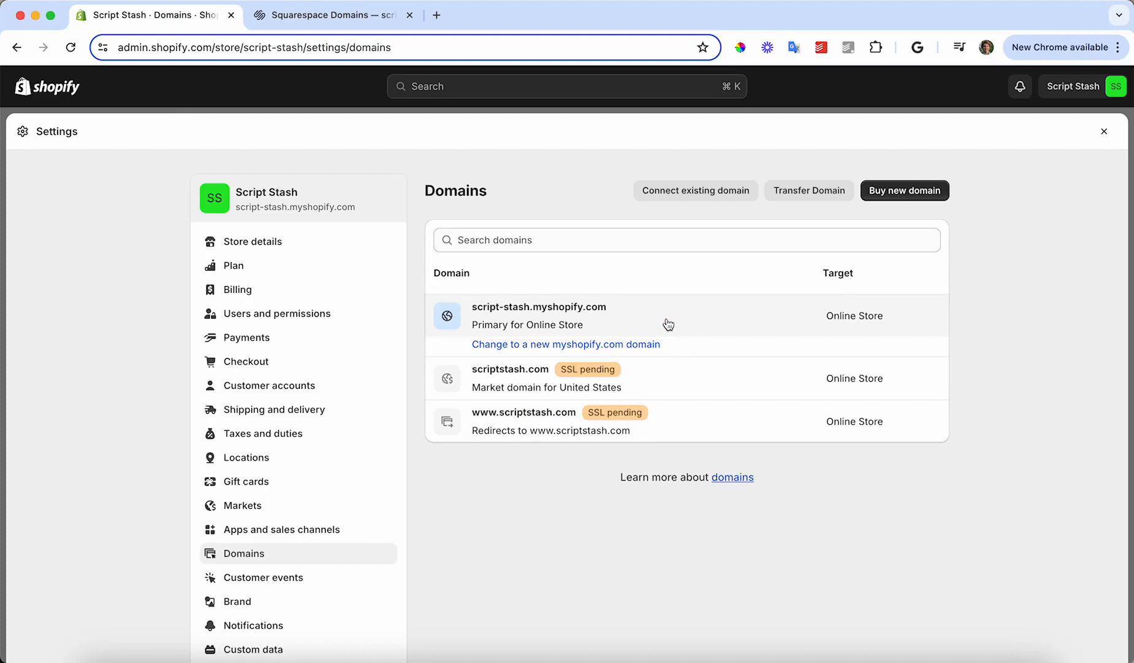
mouse_move(678, 353)
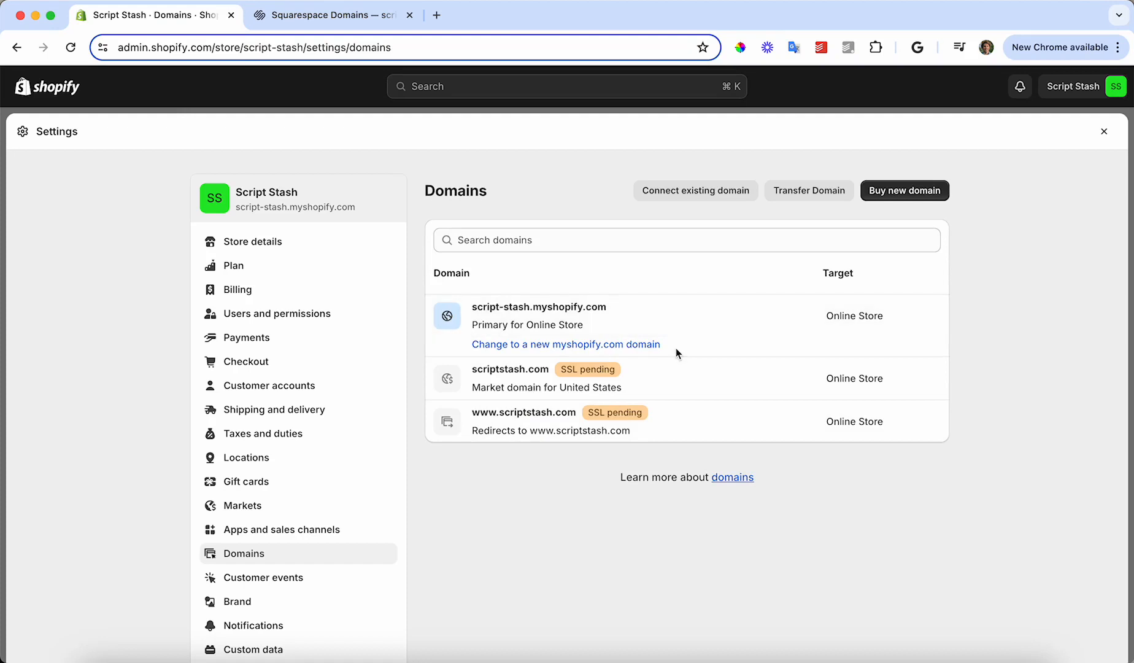